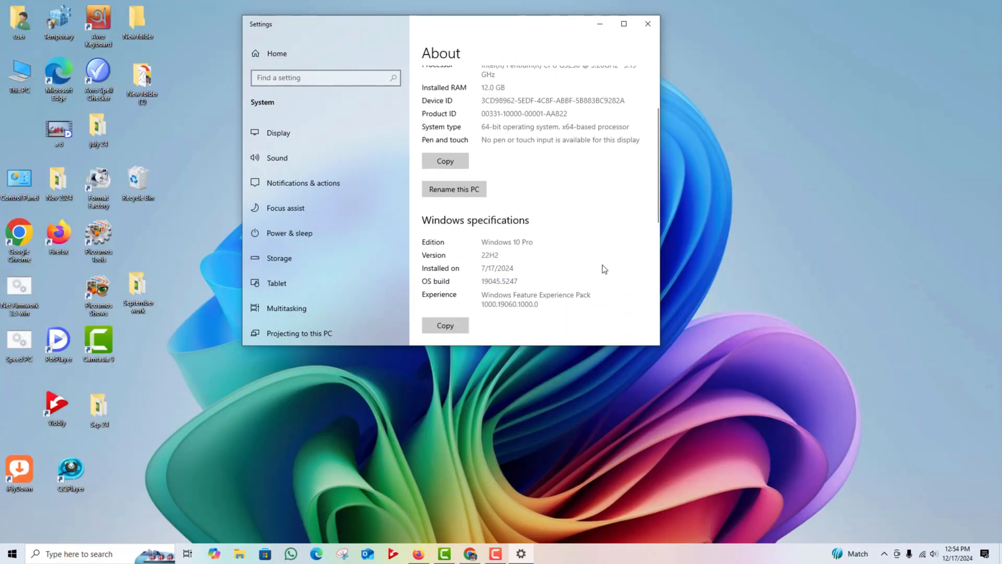
Maximize the Settings window so the About page shows the Related settings links.
{"action": "left_click", "coordinate": [624, 24]}
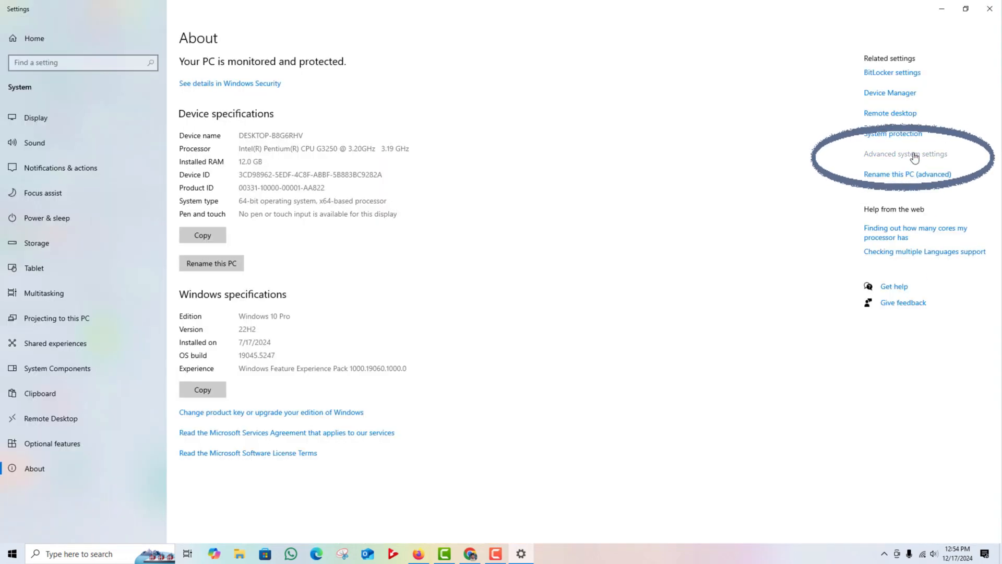
Open Advanced system settings and move the System Properties dialog to the screen centre.
{"action": "left_click", "coordinate": [905, 153]}
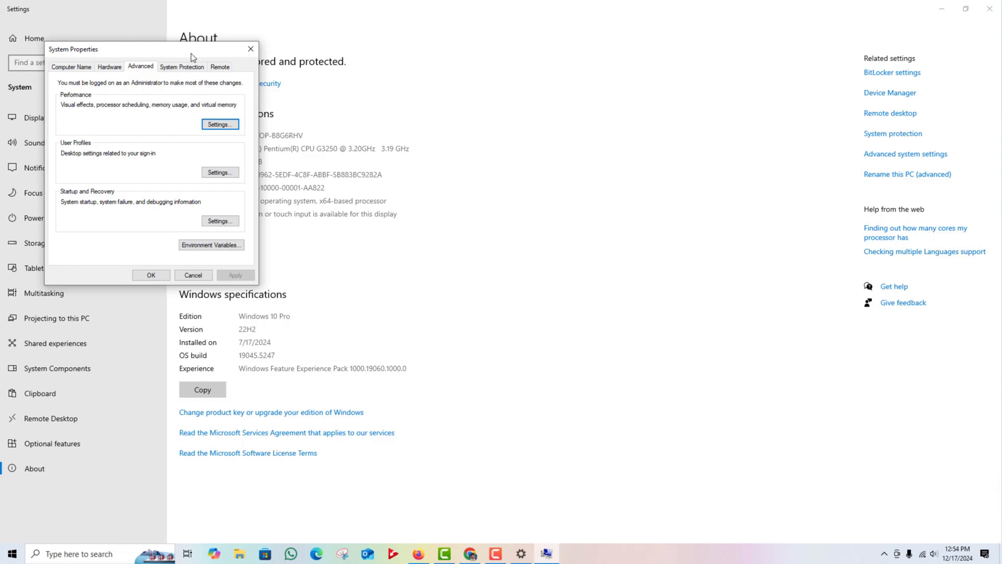
{"action": "left_click_drag", "start_coordinate": [73, 50], "coordinate": [349, 87]}
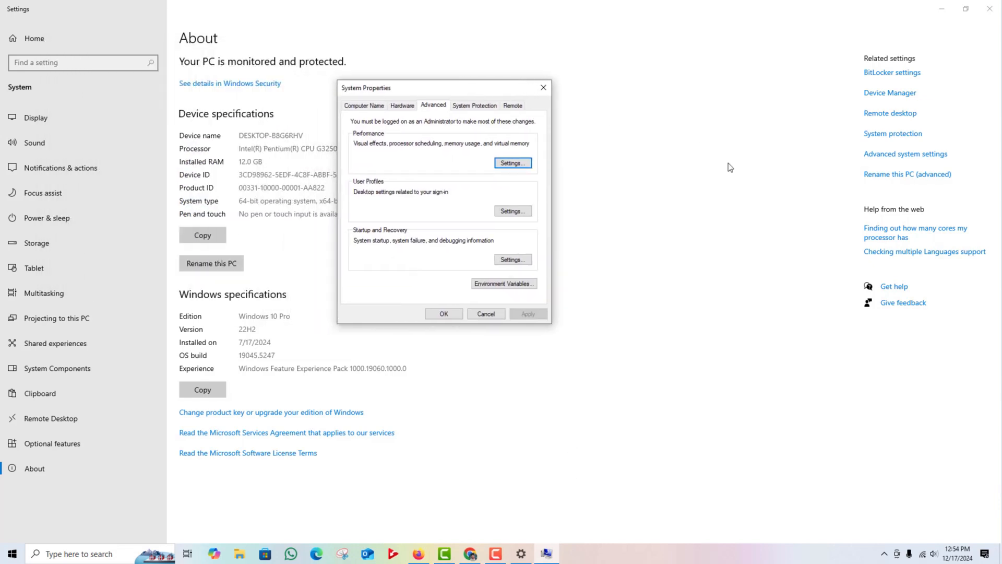
{"action": "mouse_move", "coordinate": [759, 429]}
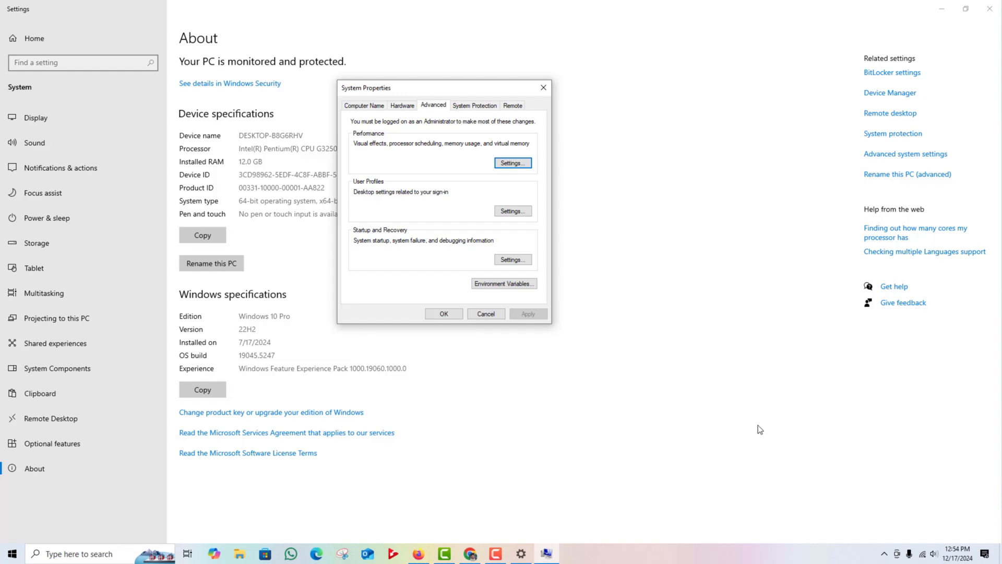
{"action": "mouse_move", "coordinate": [565, 208]}
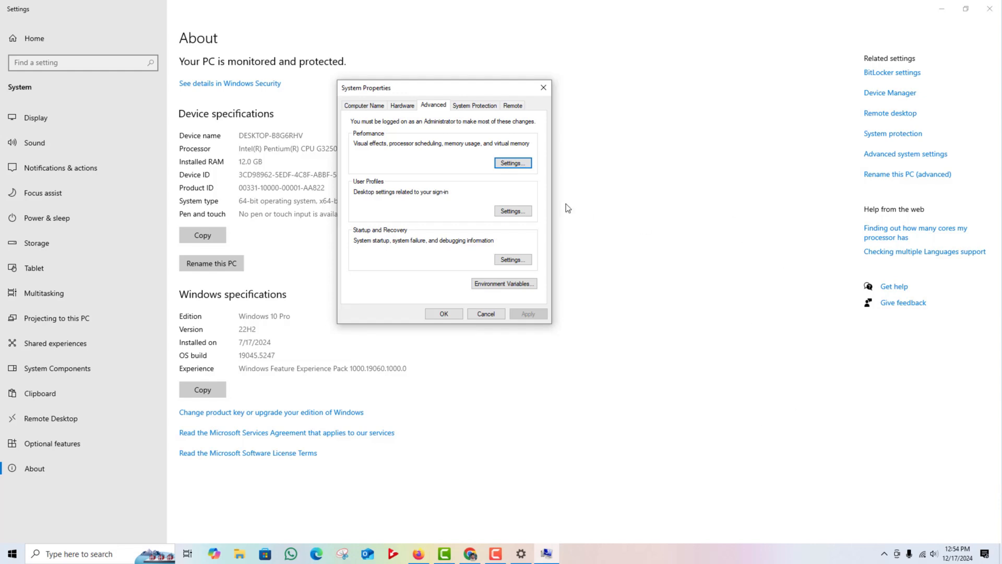
Open Performance Settings and show the Advanced page with the 1408 MB paging file size.
{"action": "left_click", "coordinate": [511, 163]}
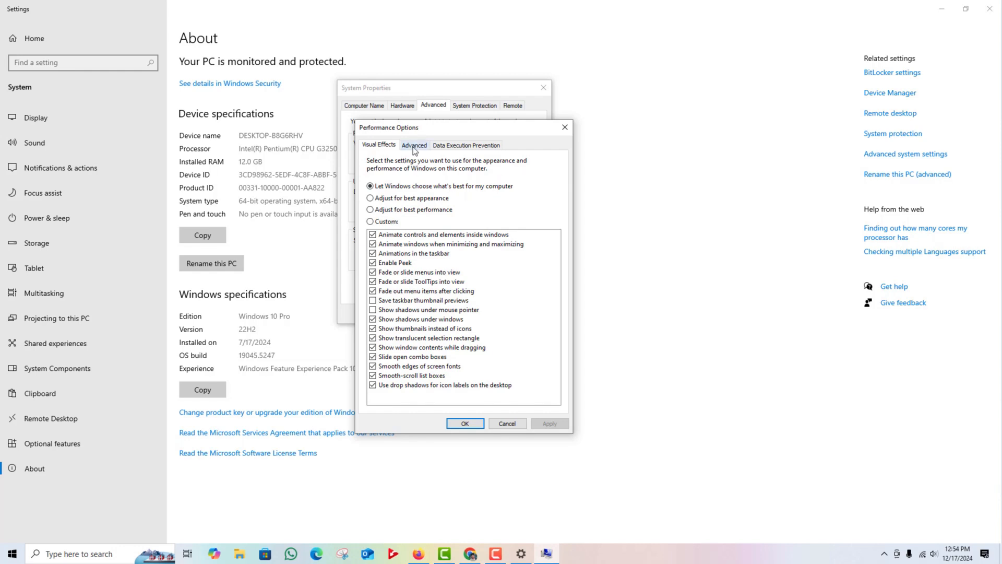
{"action": "left_click", "coordinate": [413, 144]}
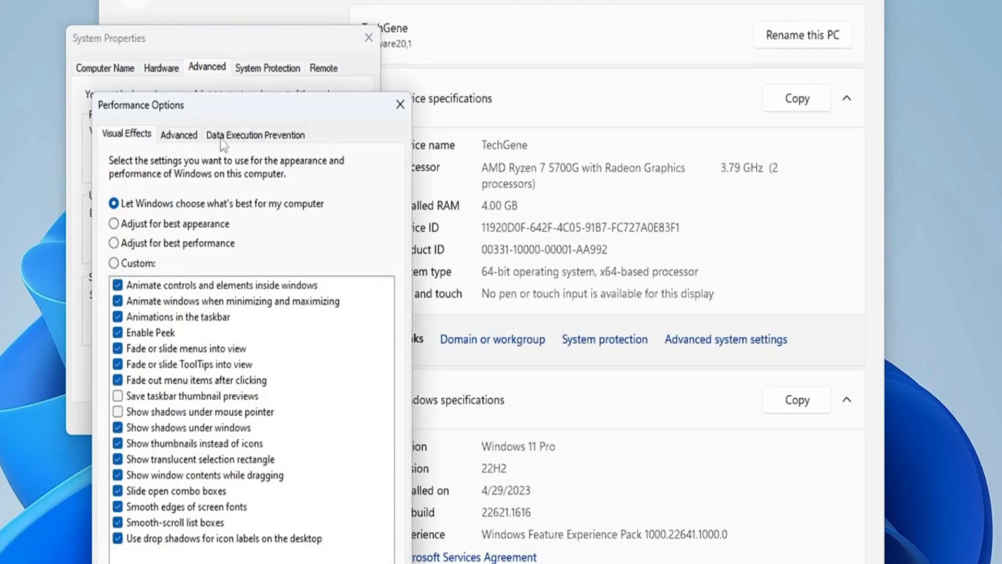
{"action": "left_click", "coordinate": [179, 135]}
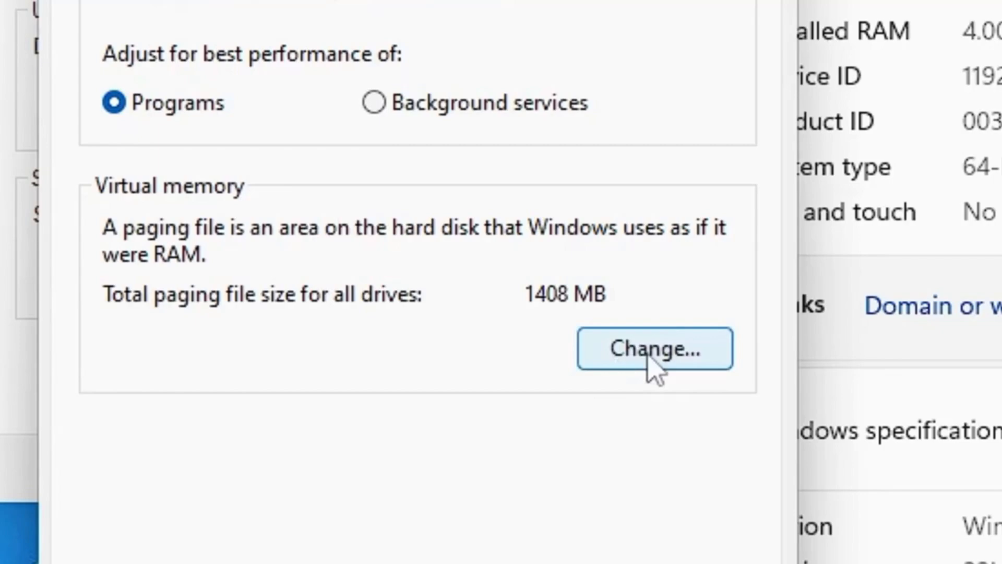
Open Virtual Memory and untick automatic paging file size management for all drives.
{"action": "left_click", "coordinate": [654, 349]}
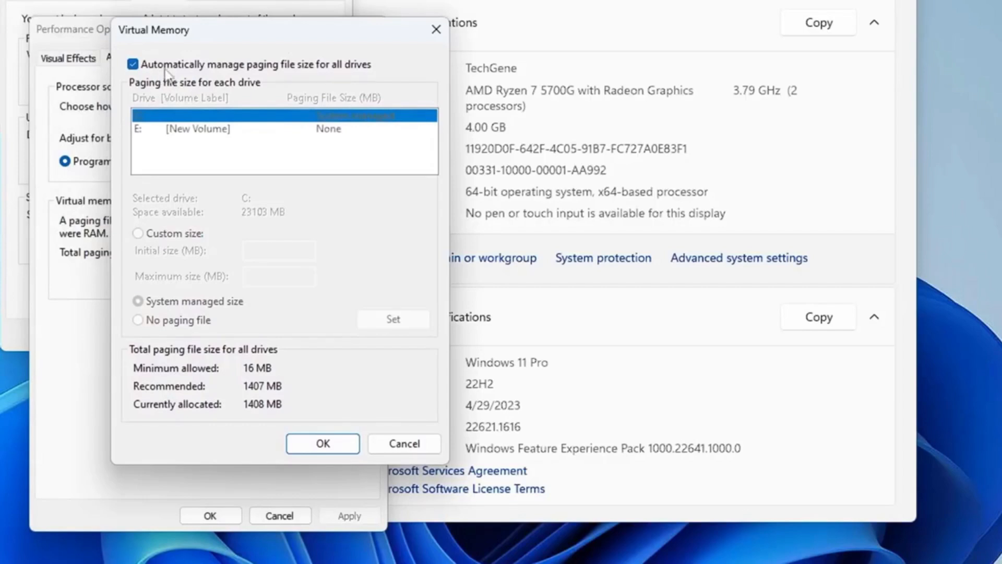
{"action": "left_click", "coordinate": [133, 64]}
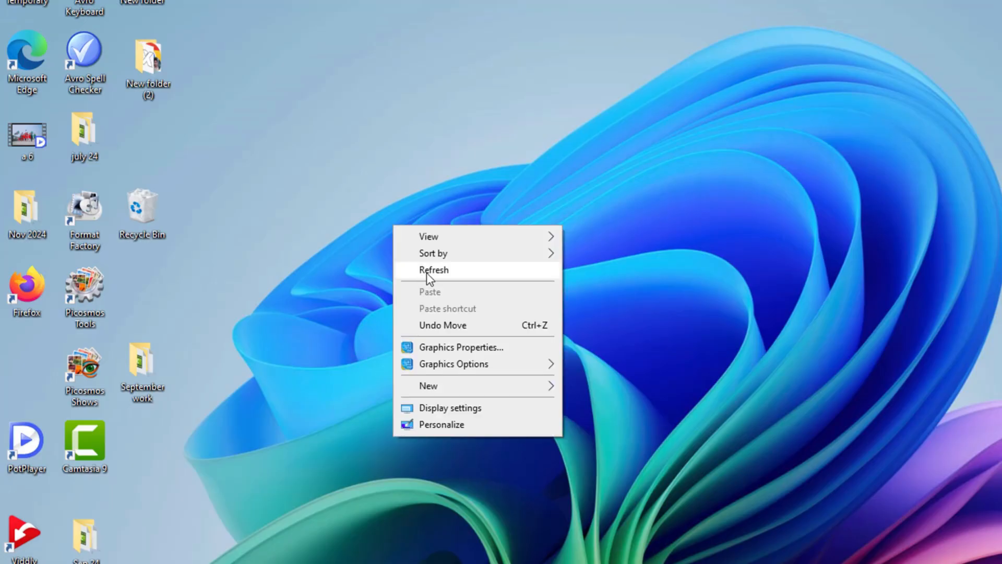
Refresh the desktop, then scroll the About page down to its Related settings links.
{"action": "left_click", "coordinate": [434, 269]}
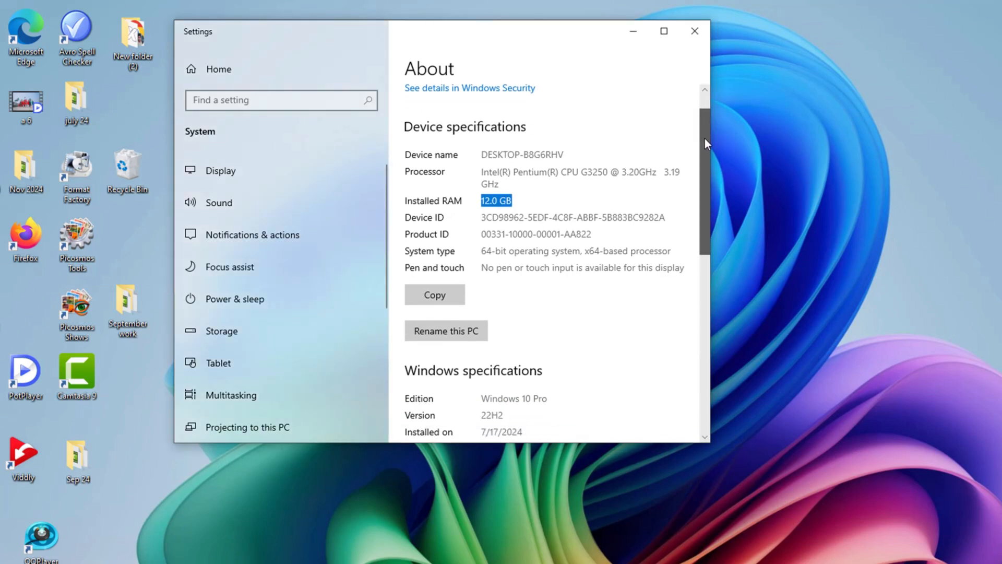
{"action": "scroll", "scroll_direction": "down", "scroll_amount": 3}
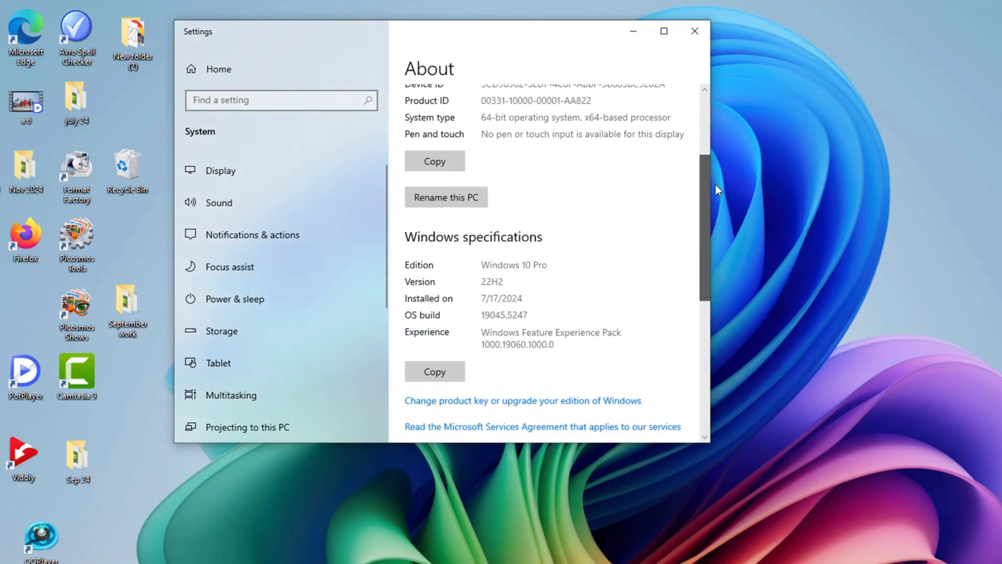
{"action": "scroll", "scroll_direction": "down", "scroll_amount": 3}
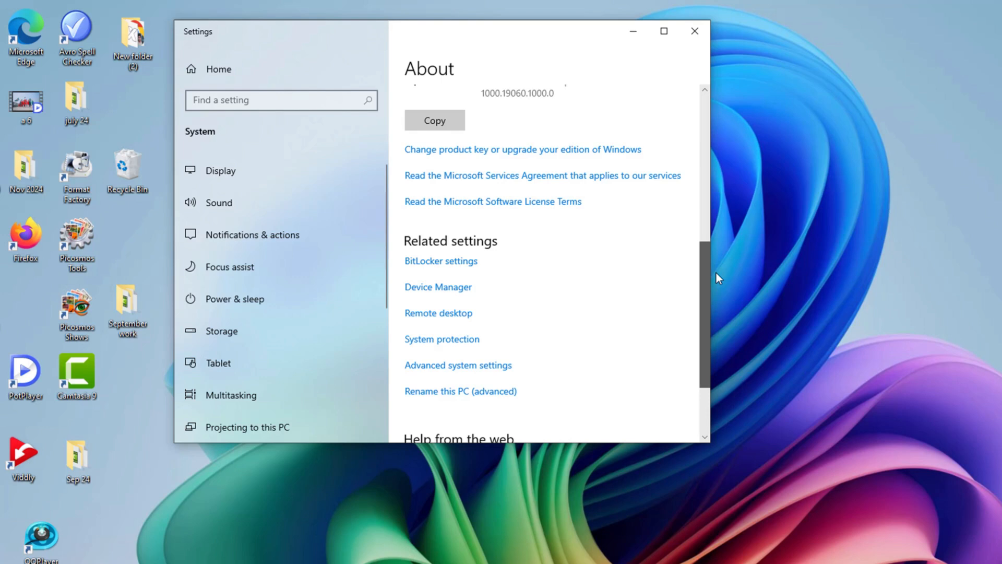